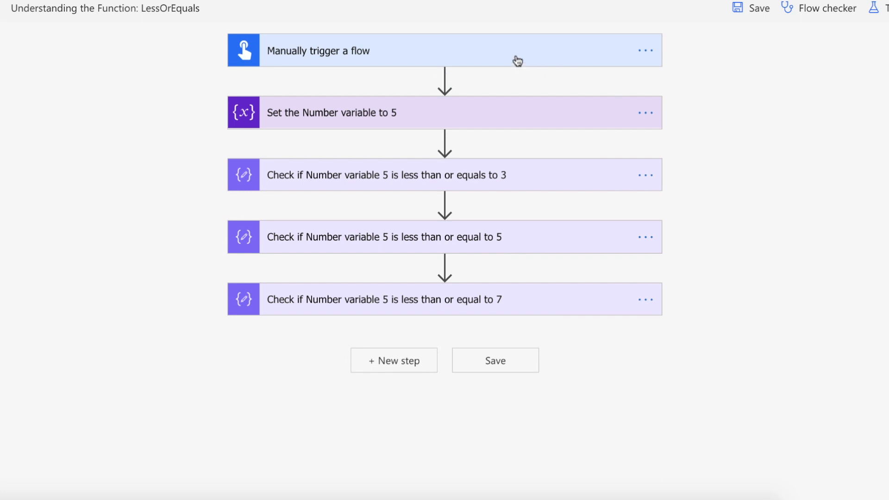
# Expand the trigger and the three Compose checks comparing Number 5 with 3, 5 and 7.
pyautogui.click(442, 50)
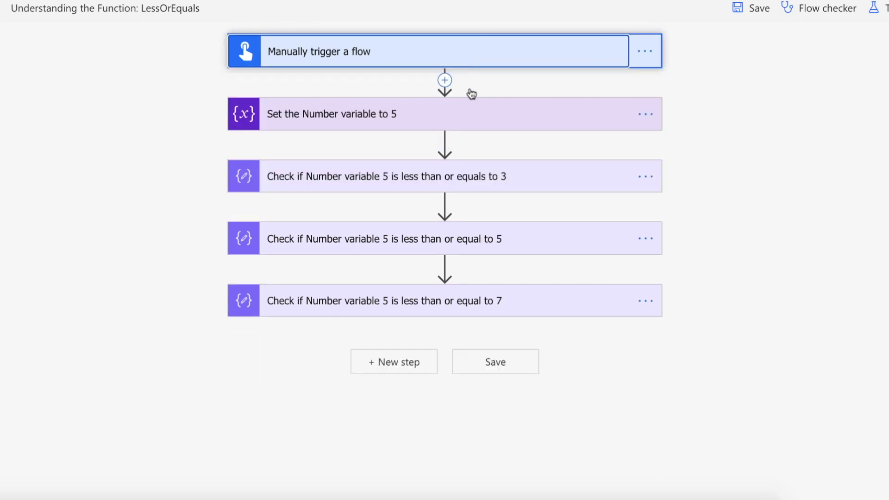
pyautogui.click(442, 114)
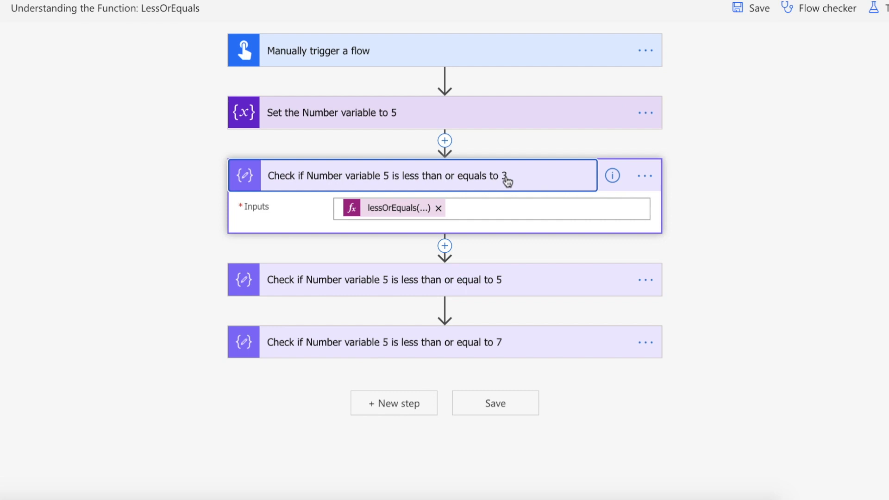
pyautogui.moveTo(399, 215)
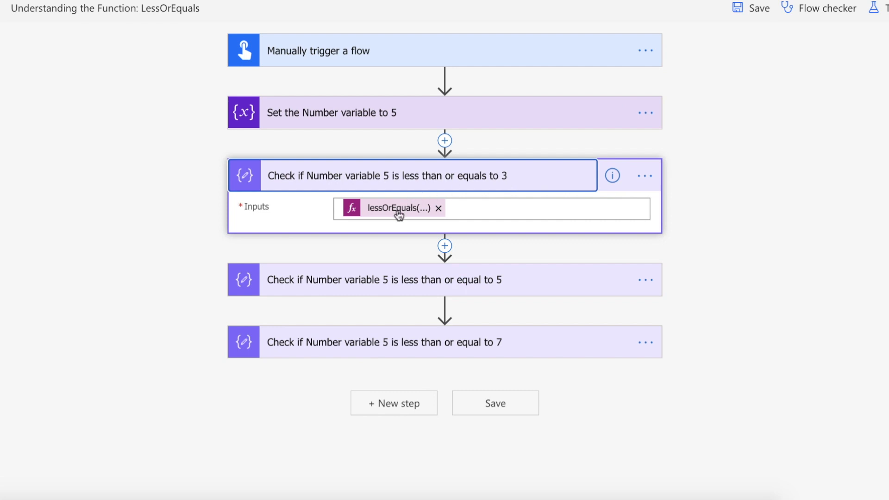
pyautogui.click(391, 207)
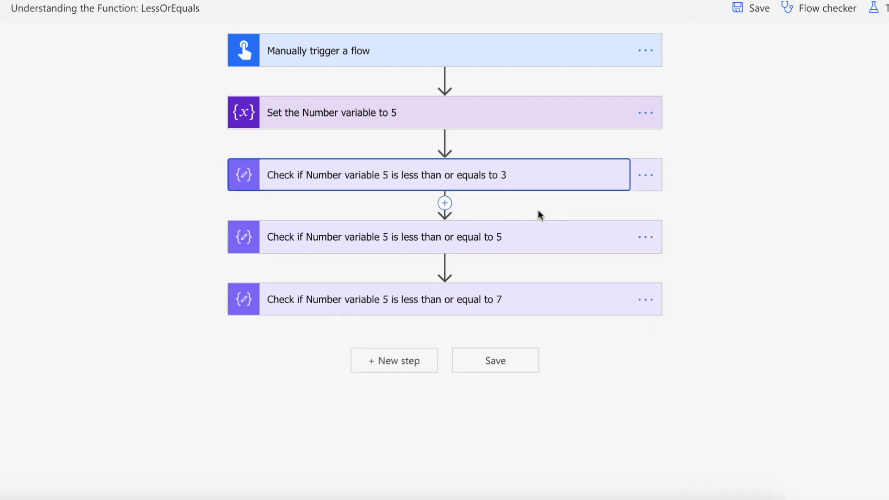
pyautogui.click(382, 237)
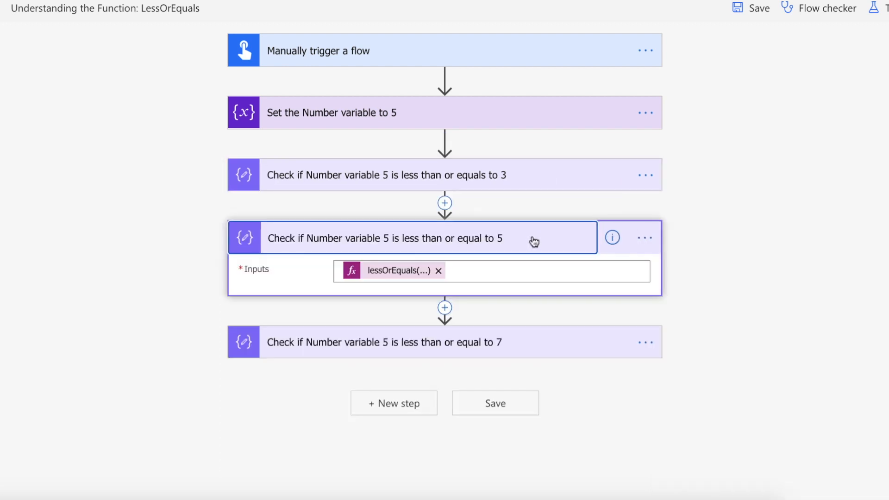
pyautogui.click(389, 270)
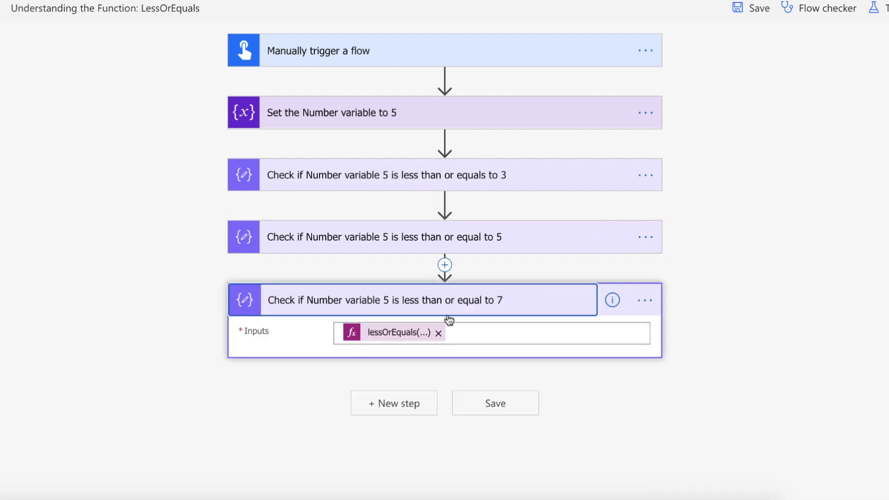
pyautogui.click(391, 333)
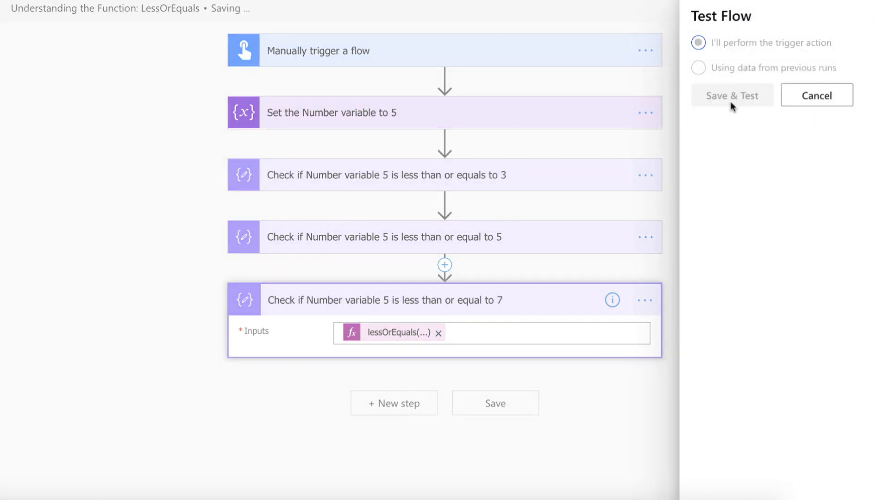
# Save and test the flow with a manual trigger, then dismiss the run confirmation.
pyautogui.click(731, 94)
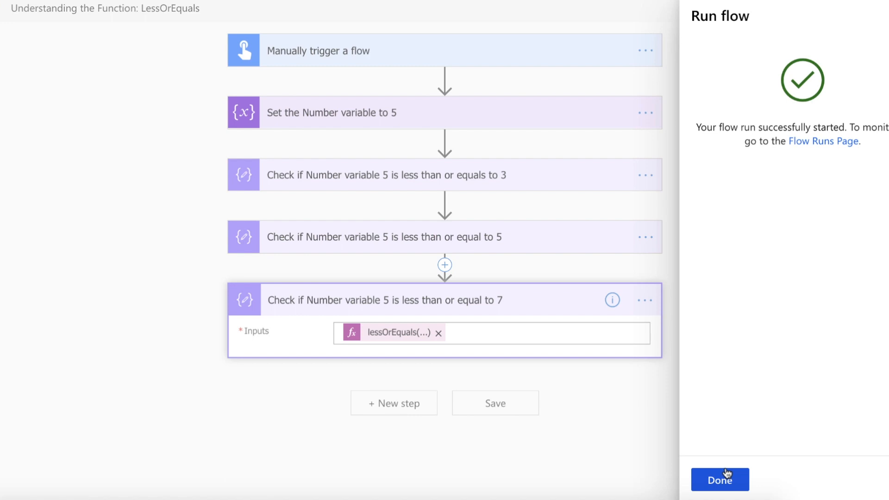
pyautogui.click(720, 479)
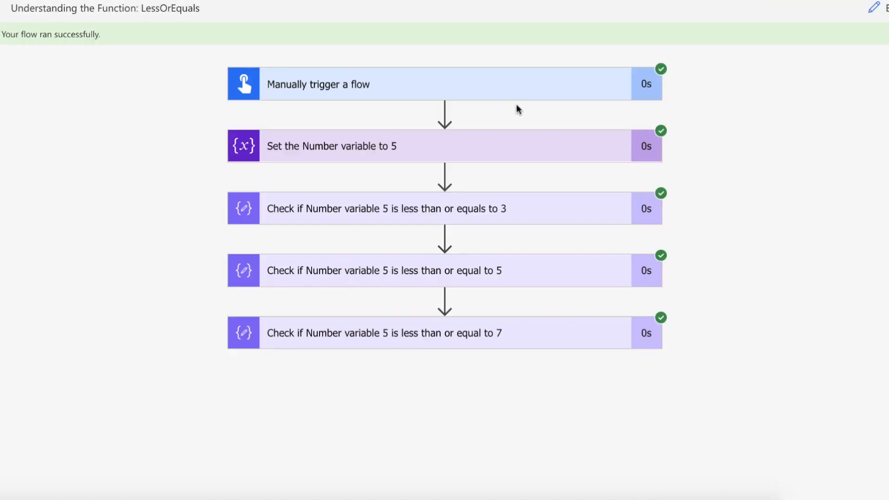
pyautogui.moveTo(493, 142)
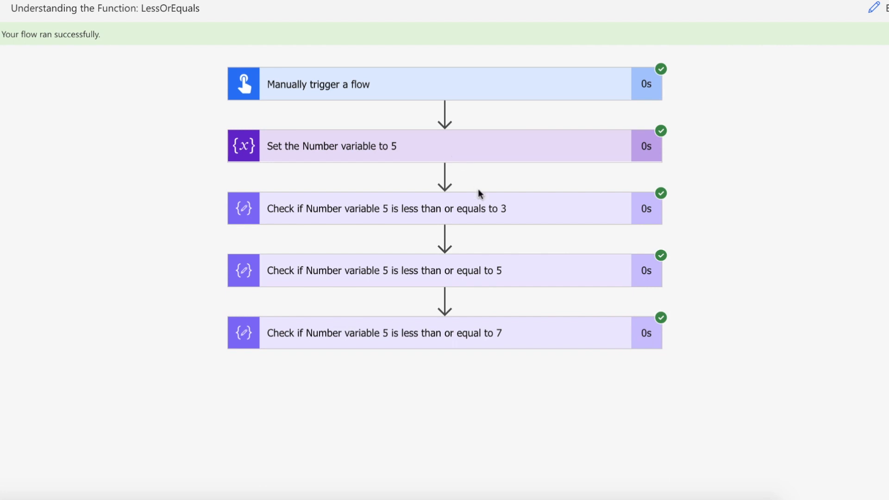
# Expand each check's run results: 5 ≤ 3 is false, 5 ≤ 5 and 5 ≤ 7 are true.
pyautogui.click(386, 208)
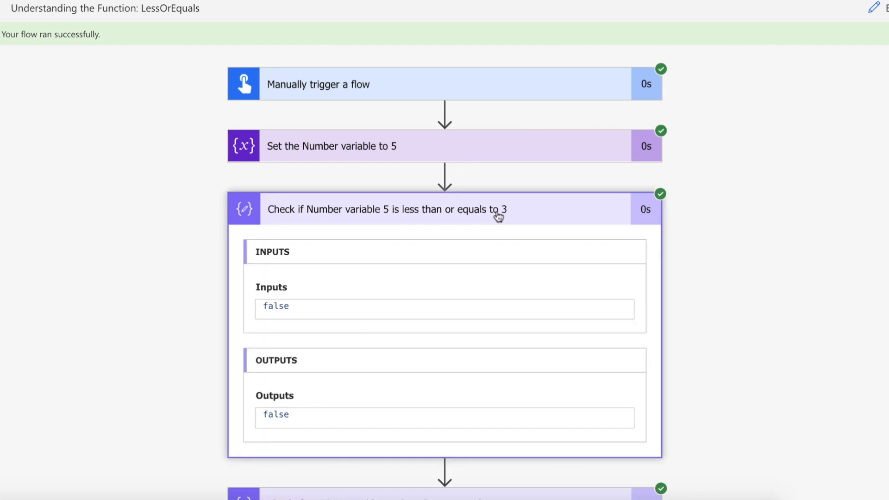
pyautogui.moveTo(347, 217)
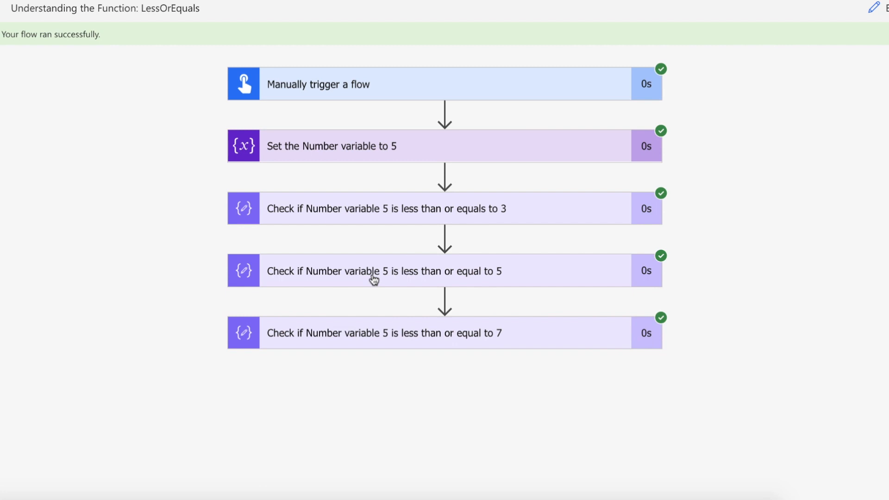
pyautogui.click(384, 270)
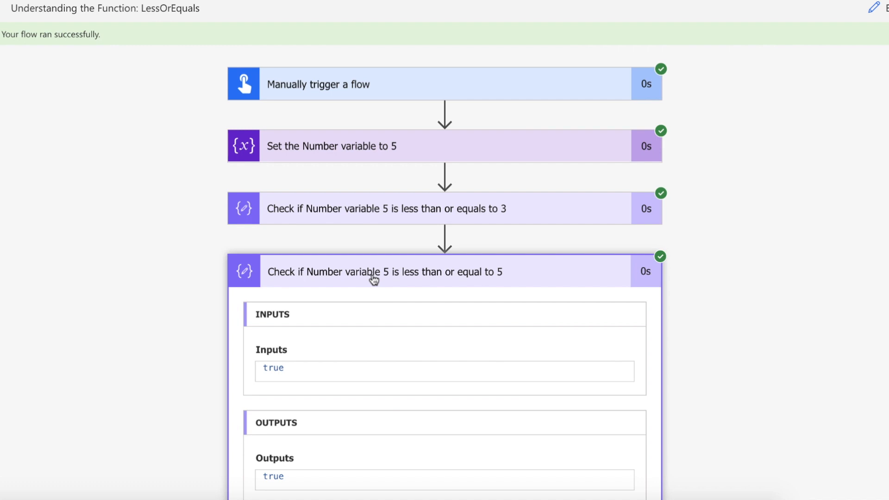
pyautogui.click(385, 271)
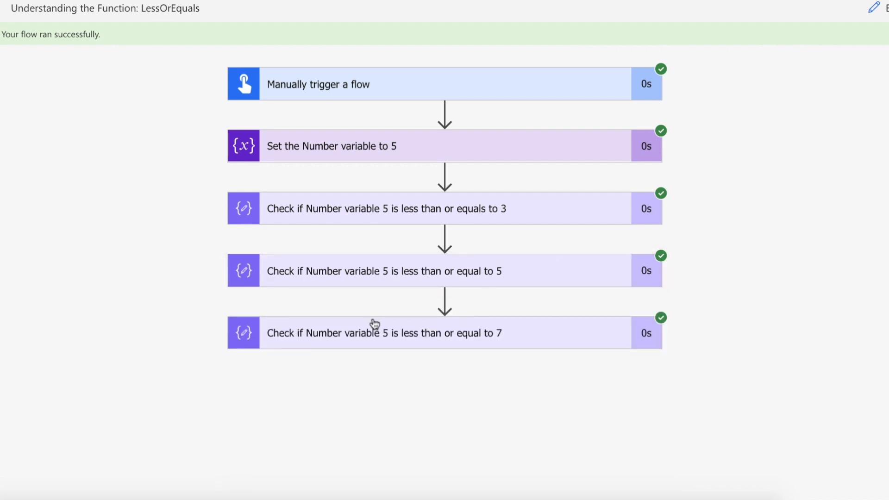
pyautogui.click(384, 333)
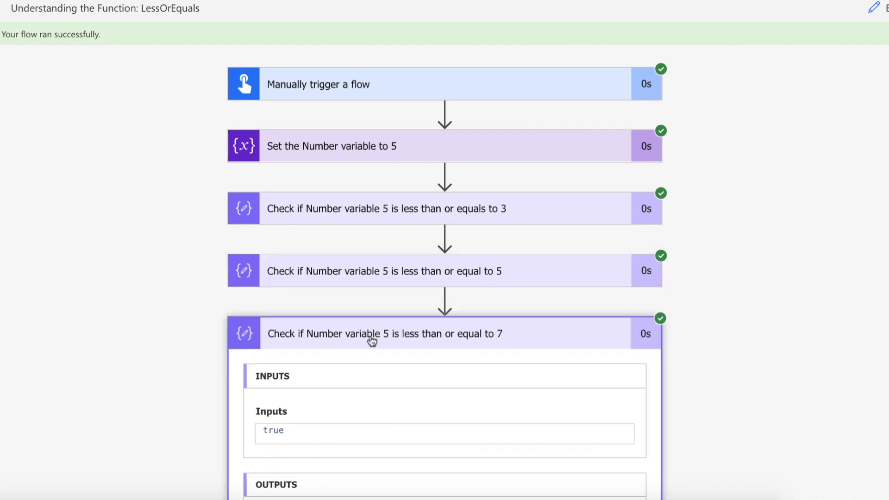